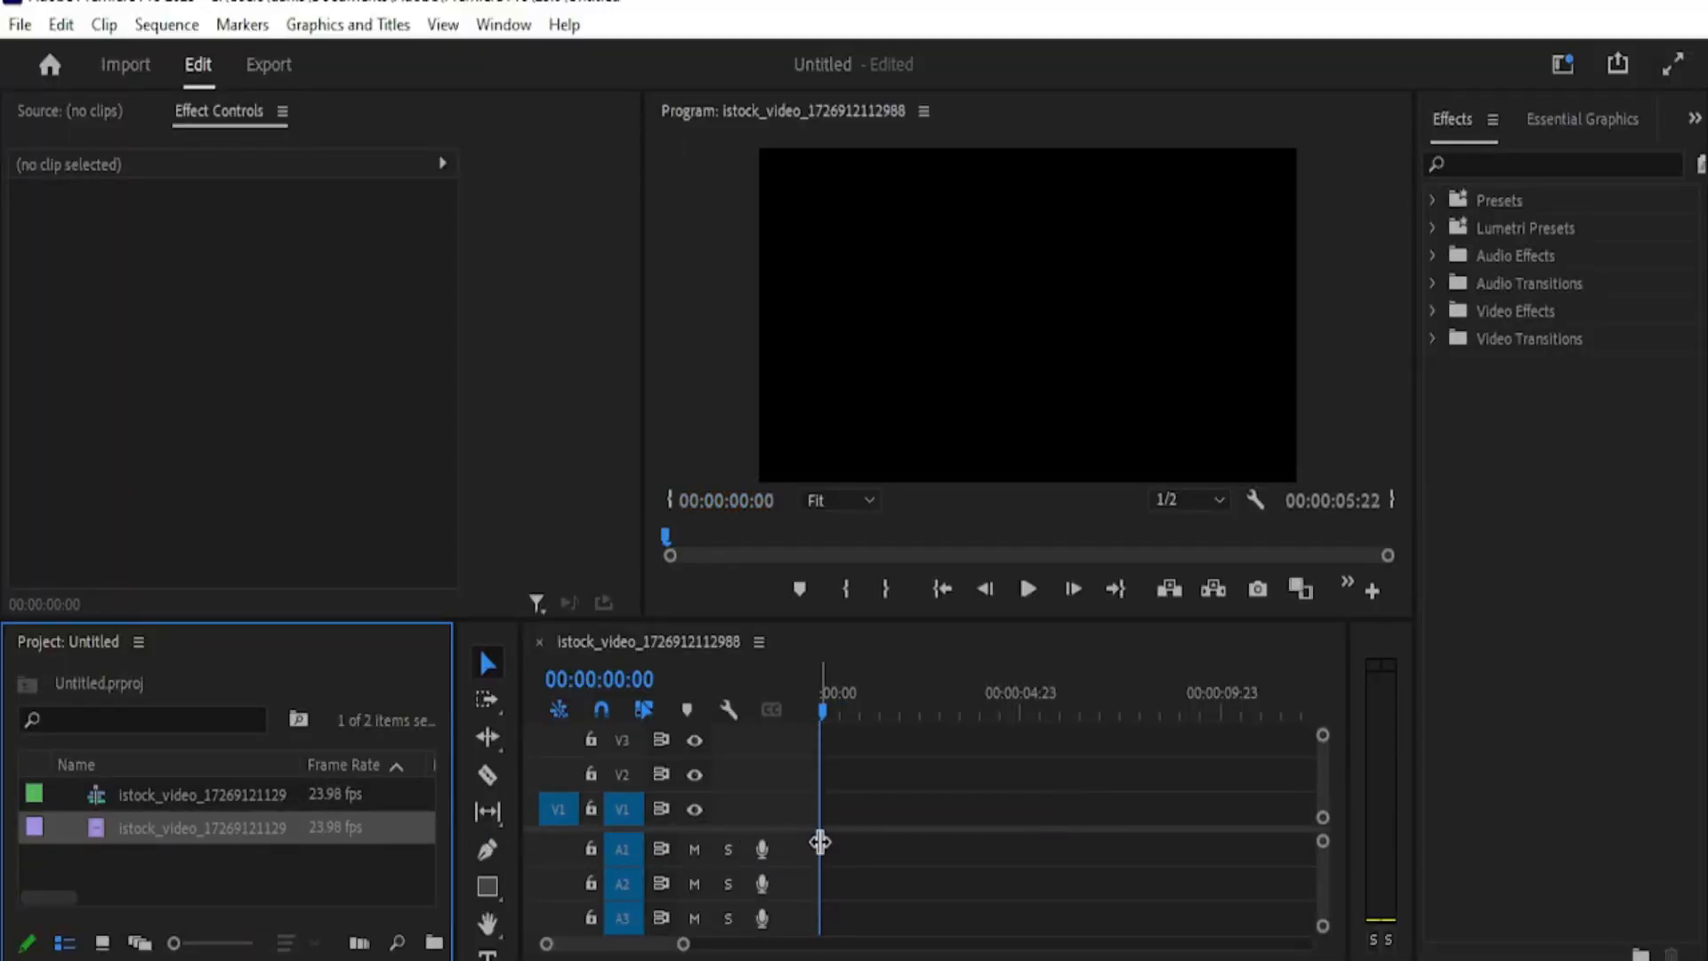
mouse_move(890, 848)
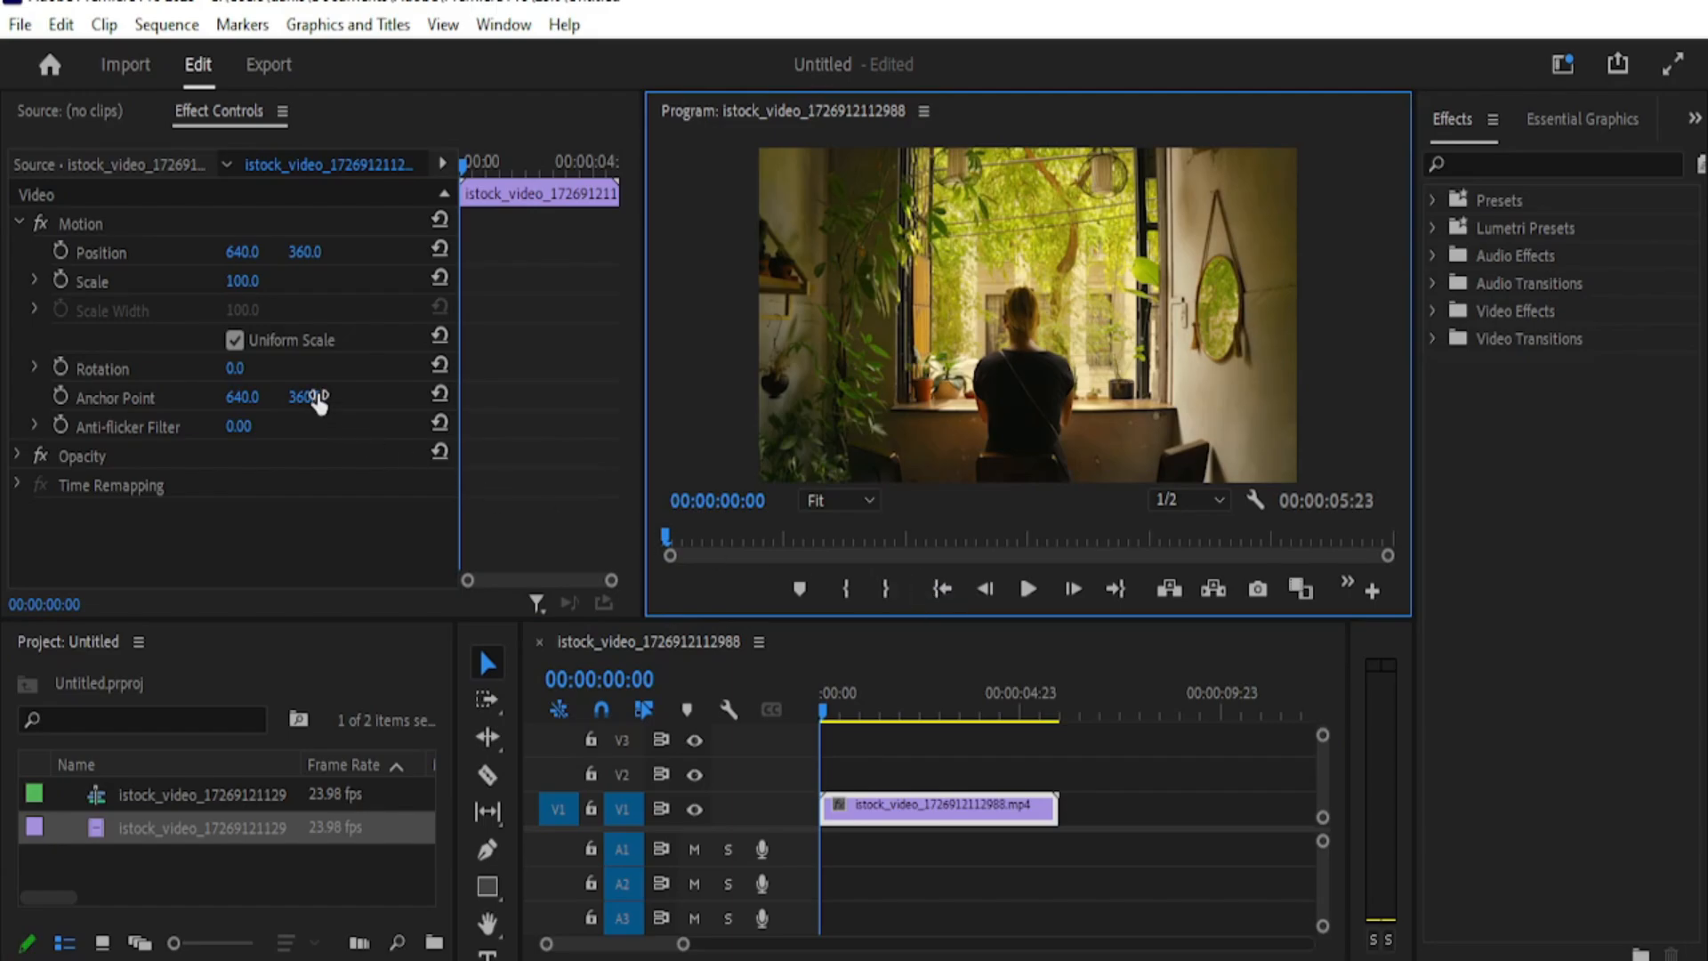
mouse_move(62, 252)
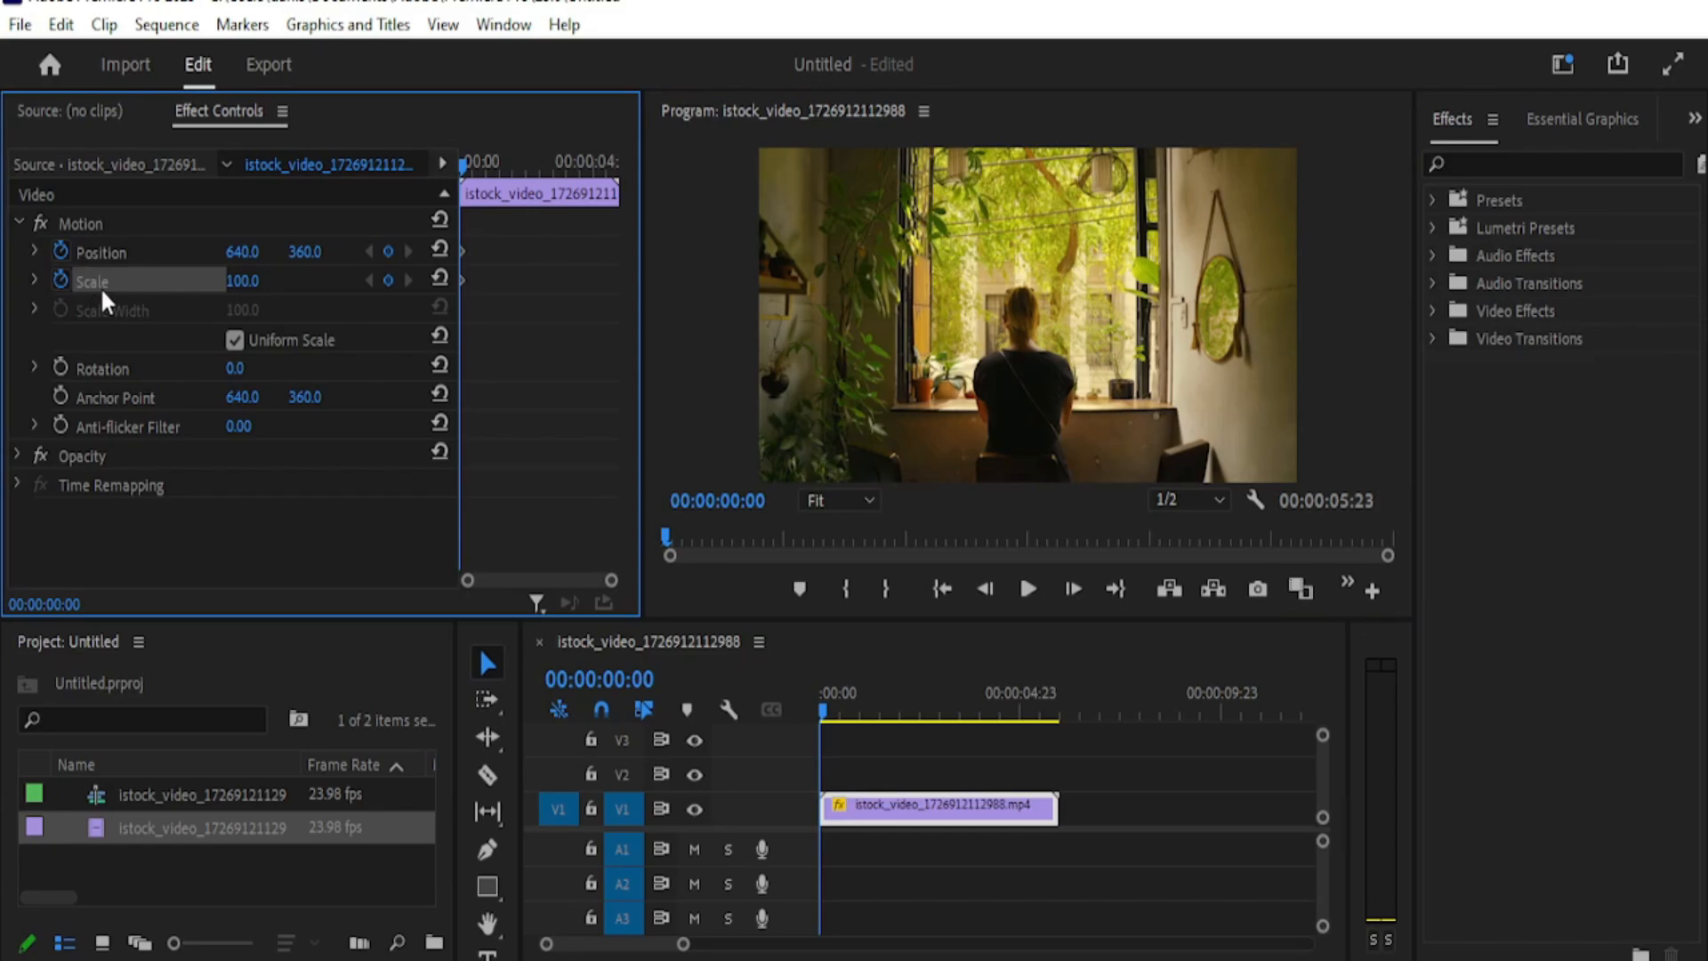
mouse_move(480, 279)
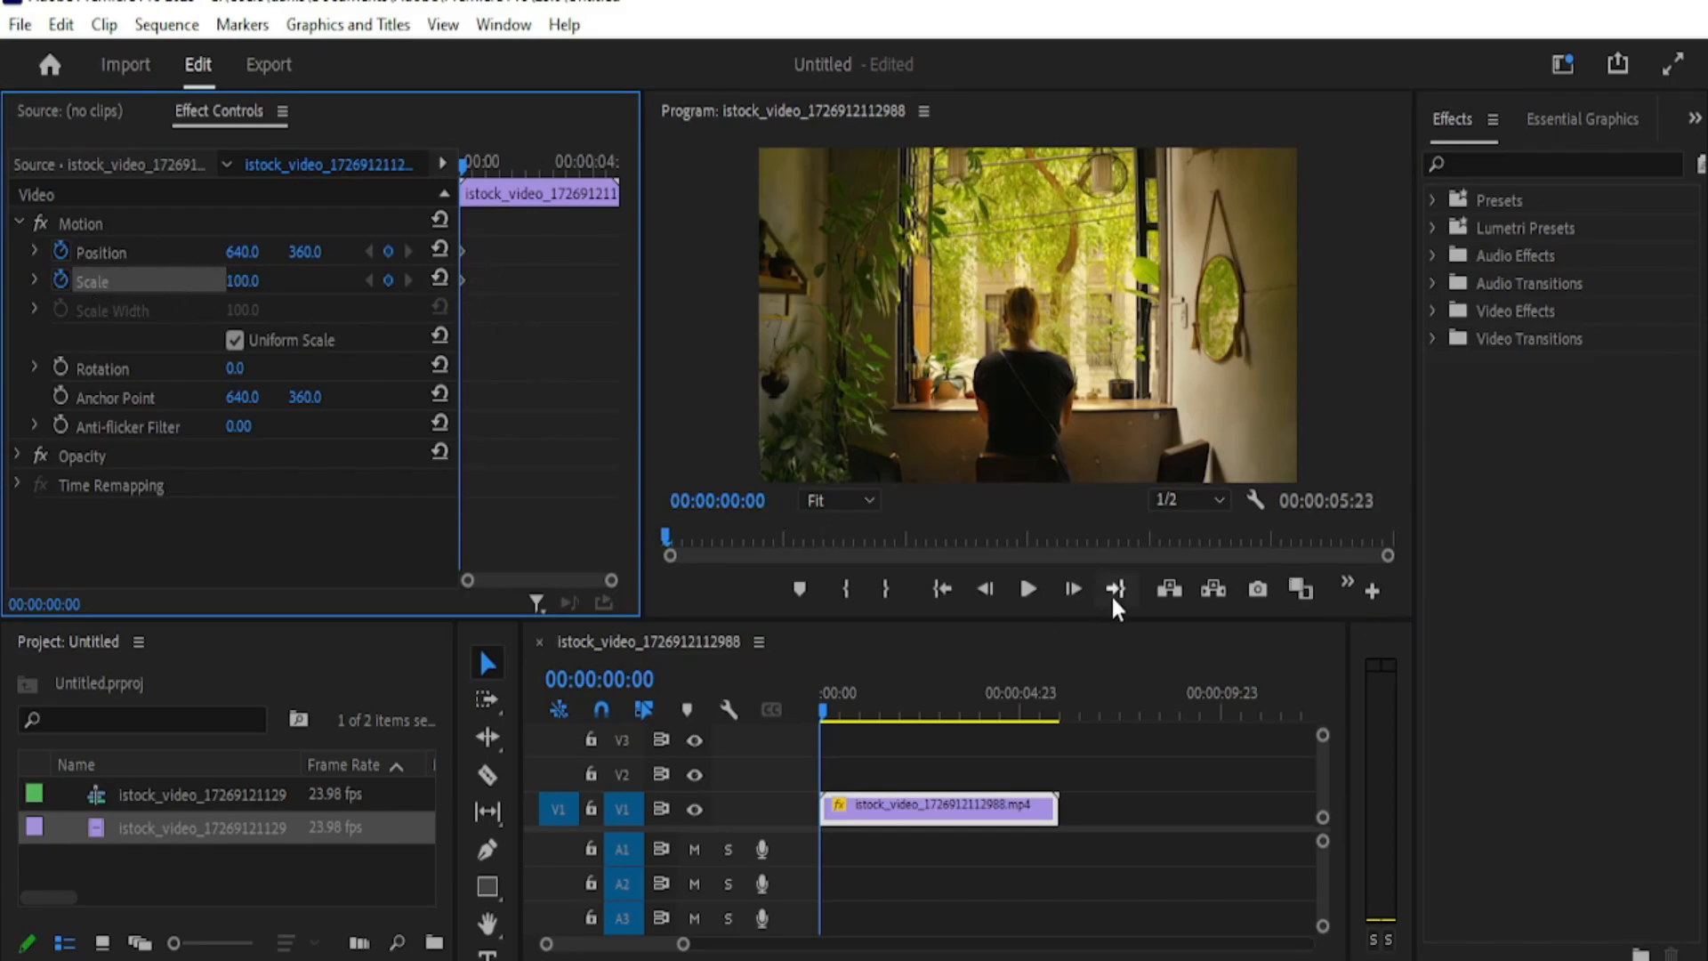
mouse_move(1103, 615)
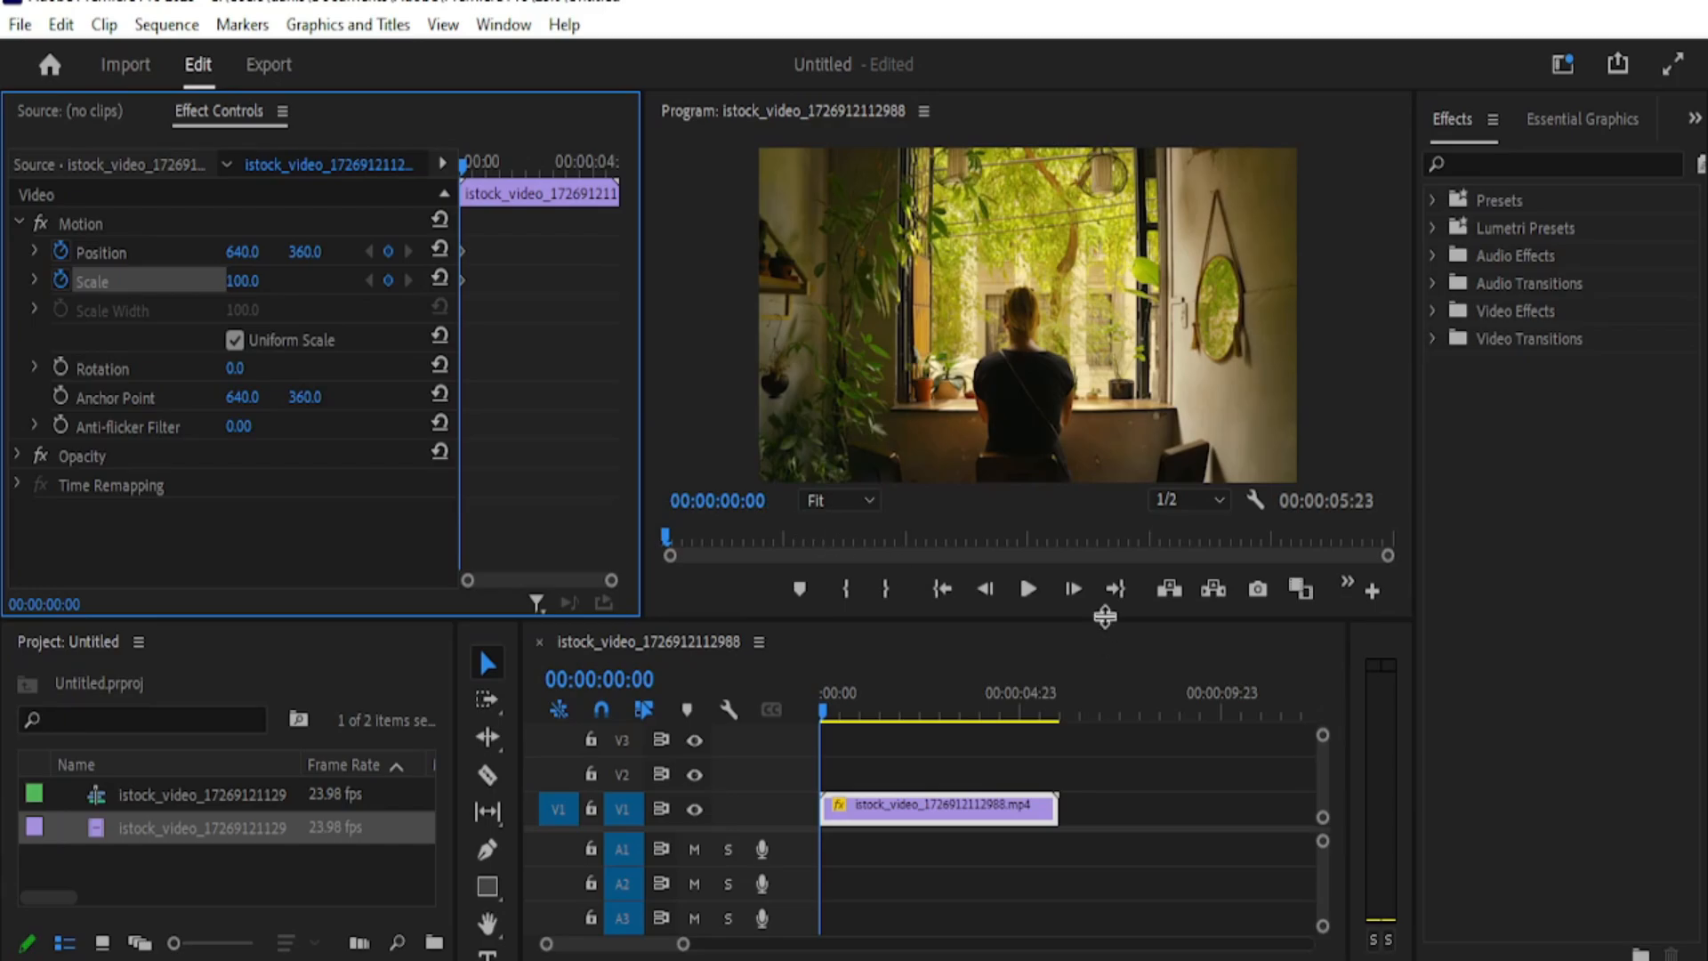
Move the playhead to the clip's last frame after keying Position and Scale at 00:00
left_click(1114, 588)
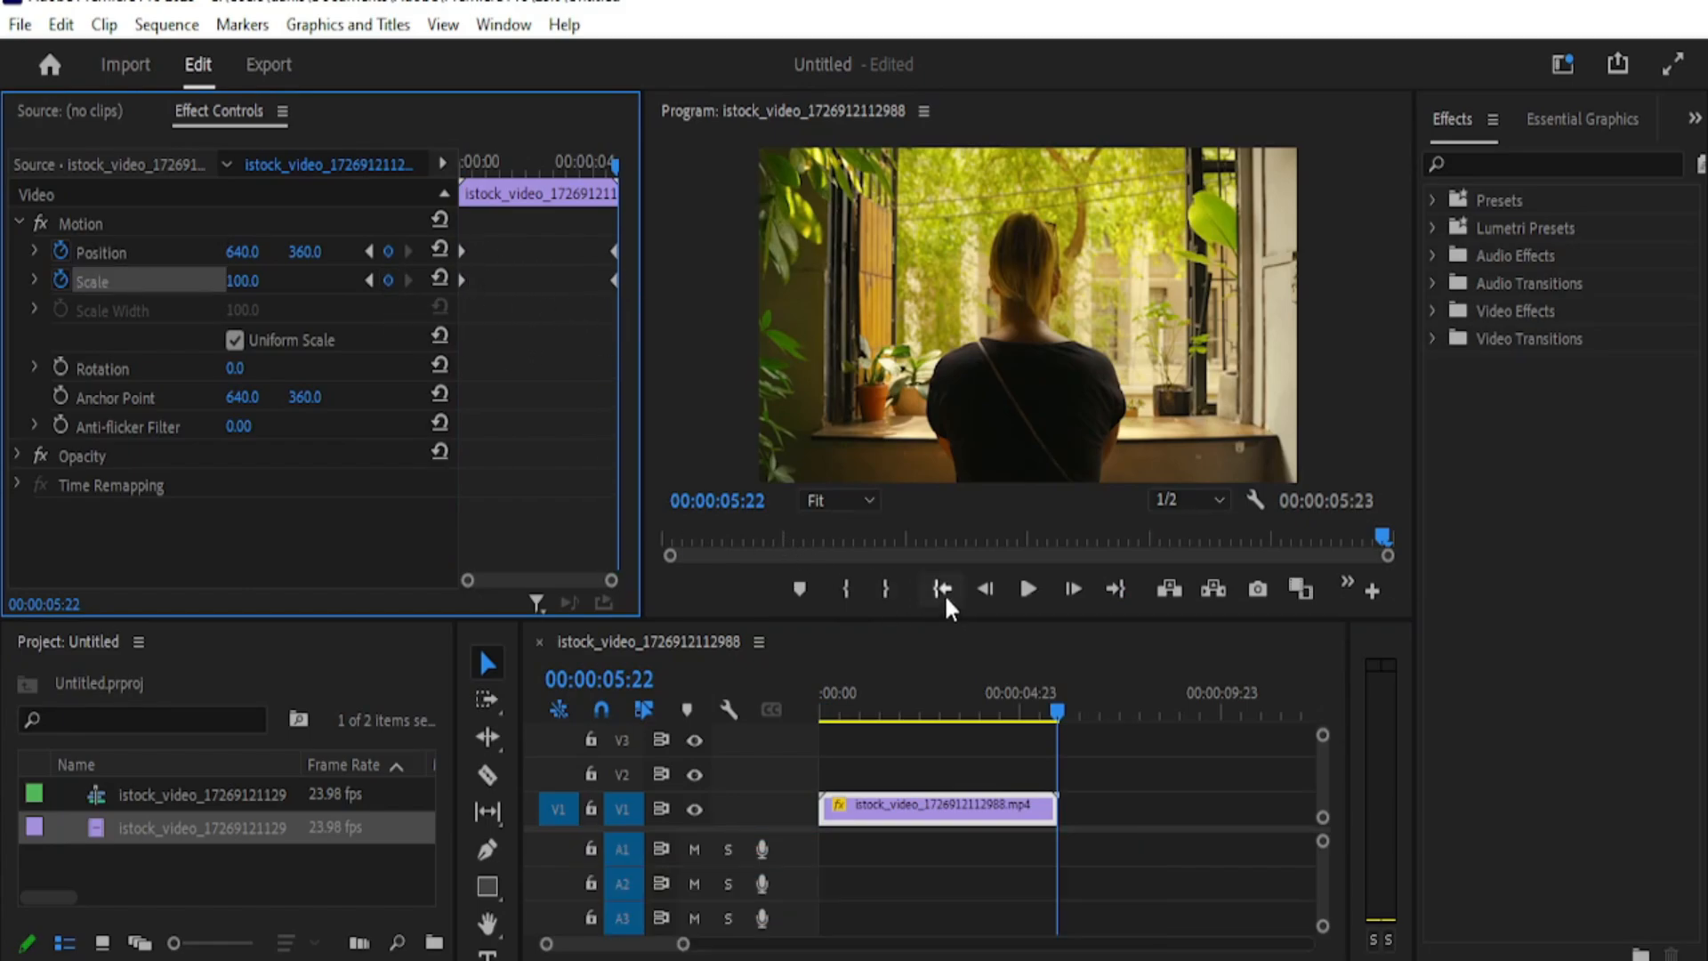
Return the playhead to the clip's first frame after keying Position and Scale at the end
left_click(939, 588)
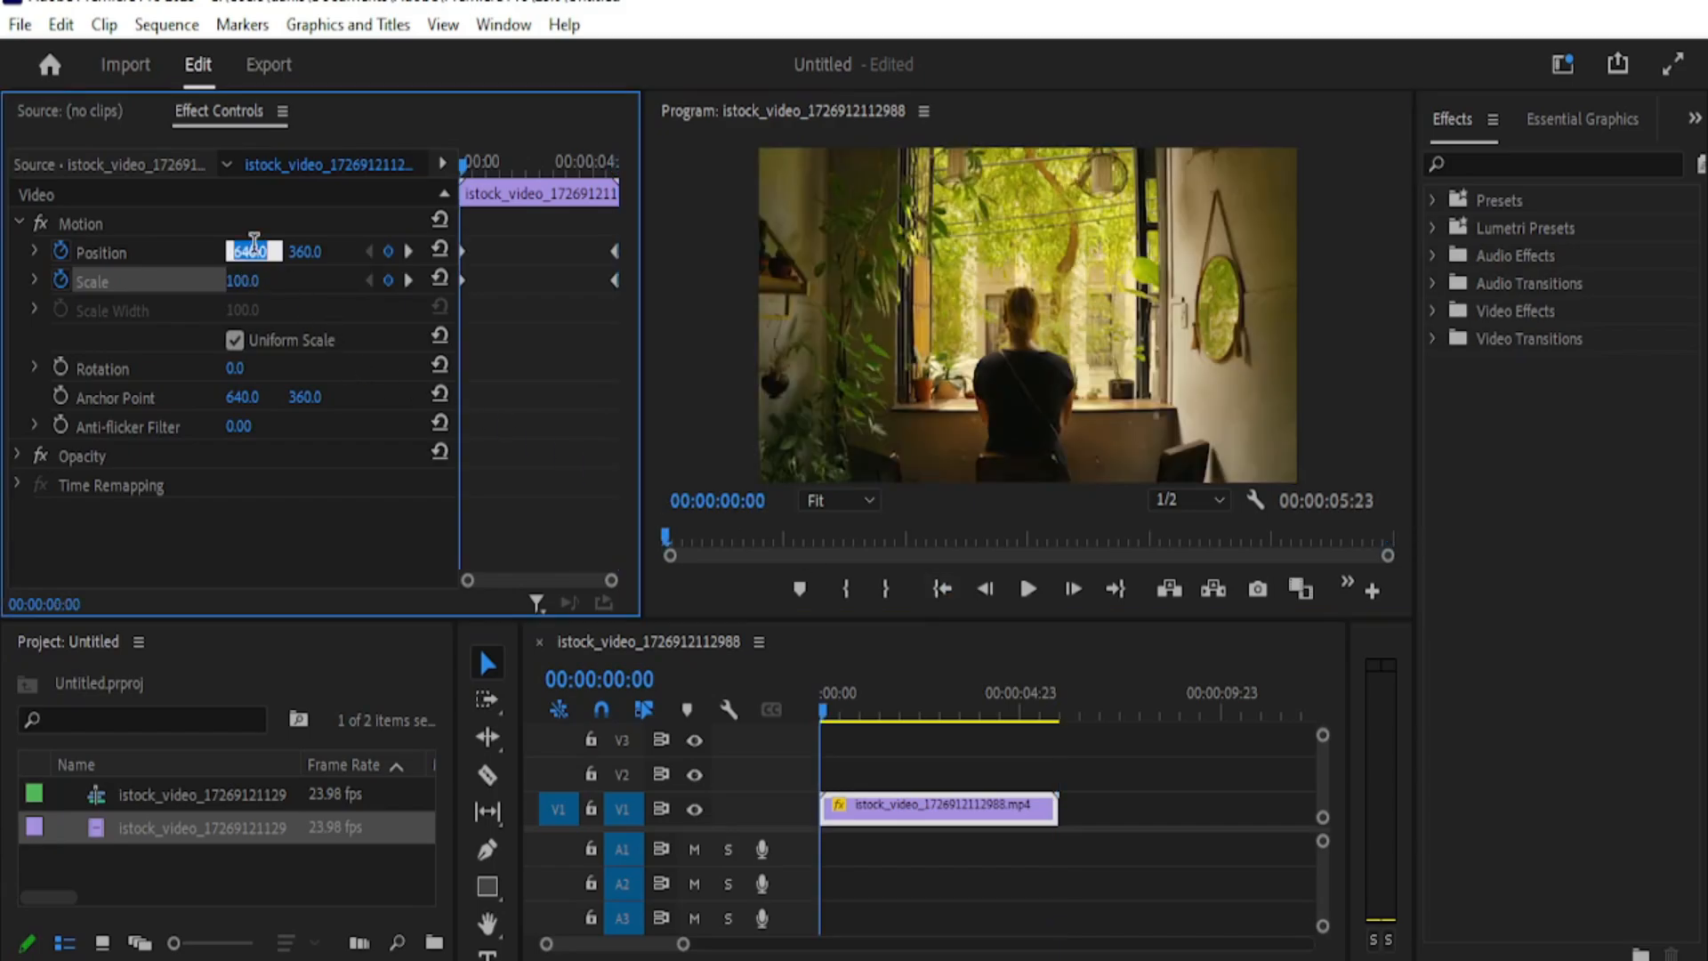
Enter 259 as the clip's starting vertical Position
left_click(316, 252)
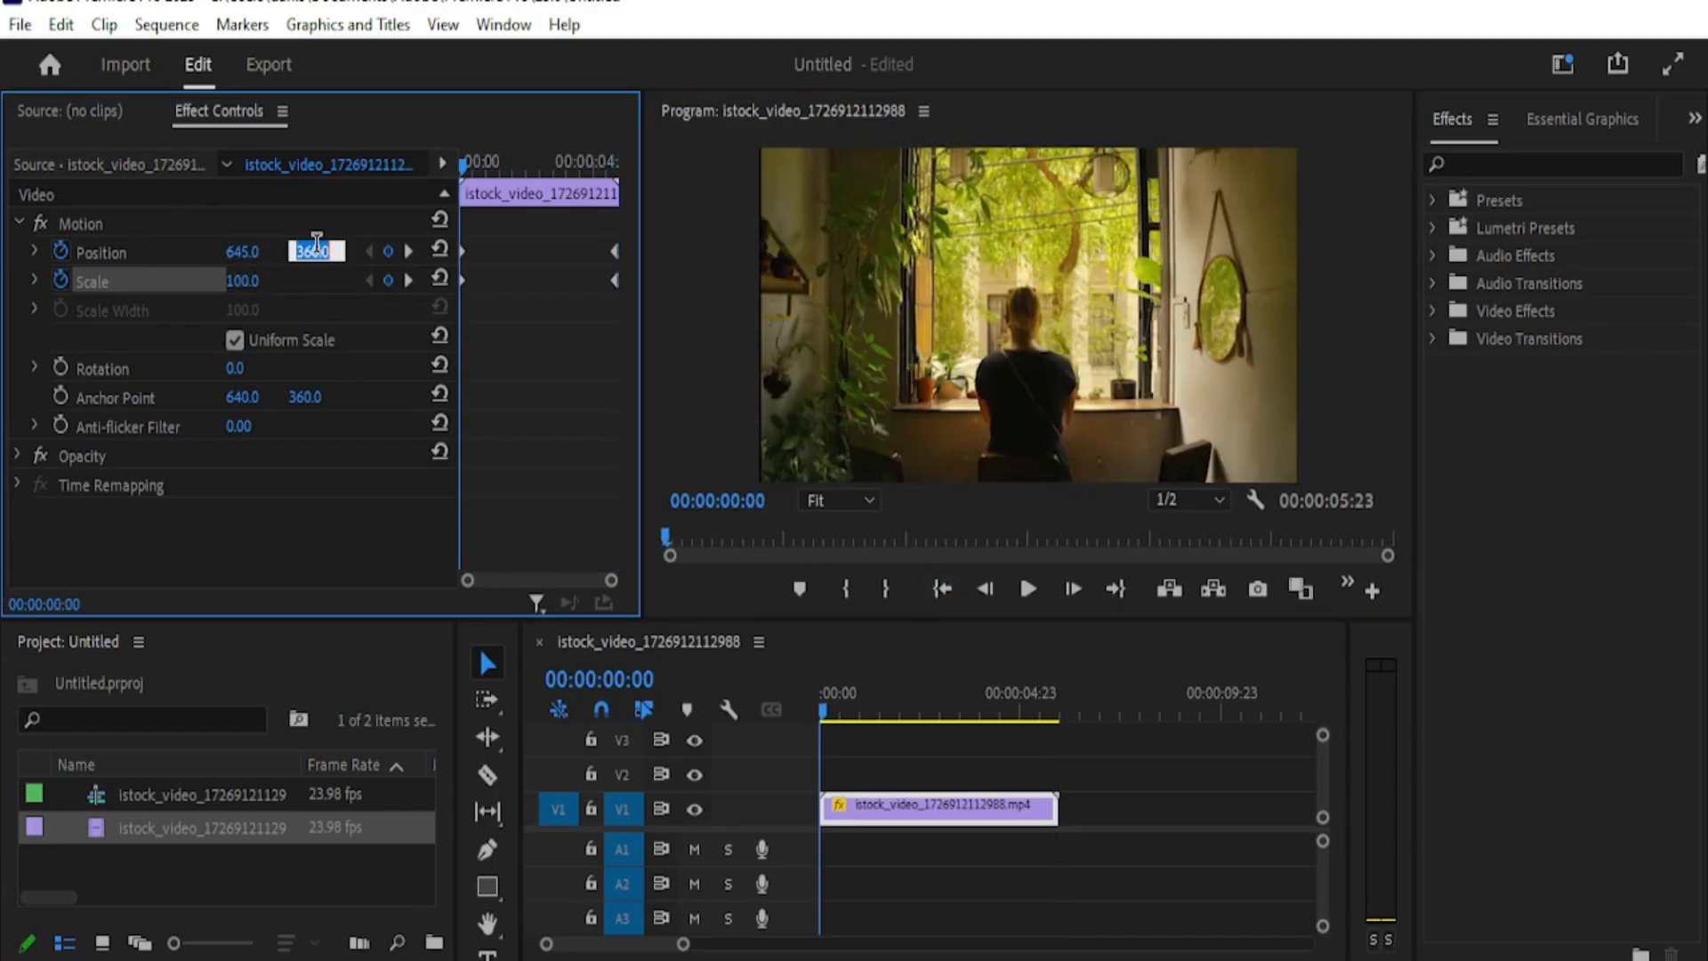
type("259")
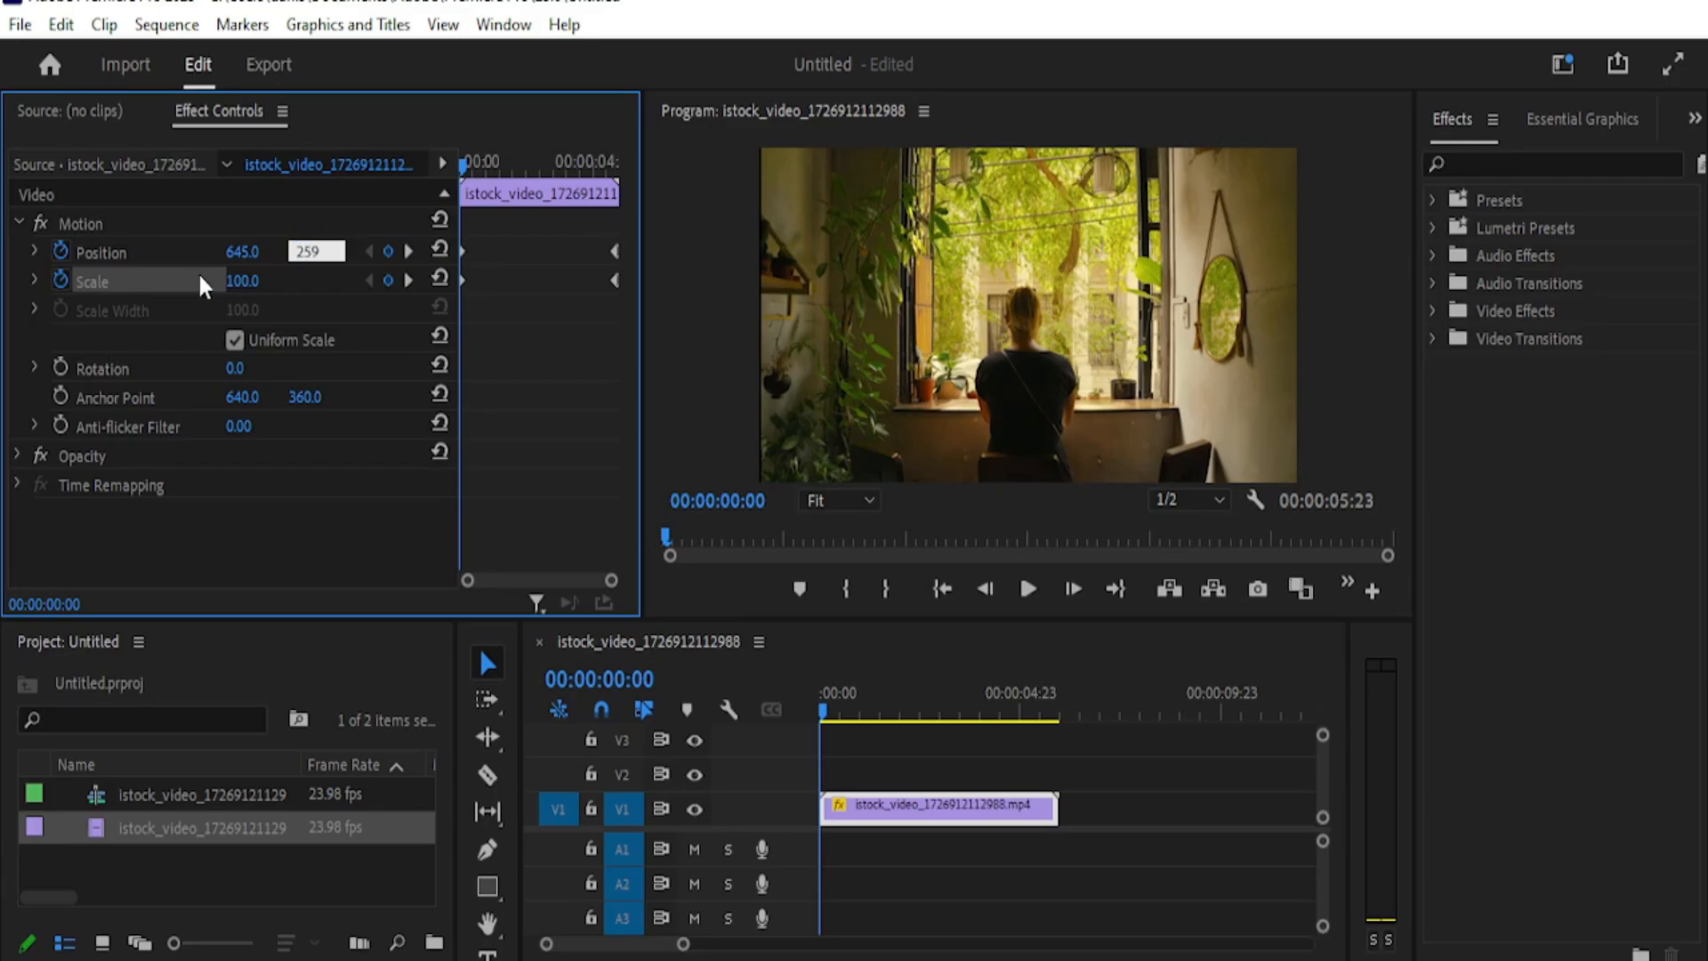